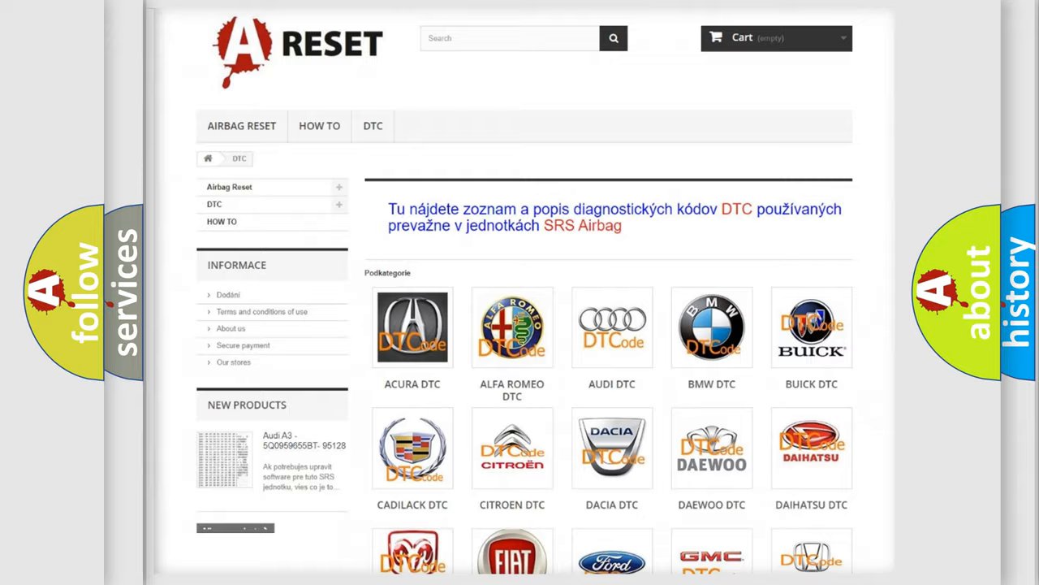
pyautogui.scroll(-3)
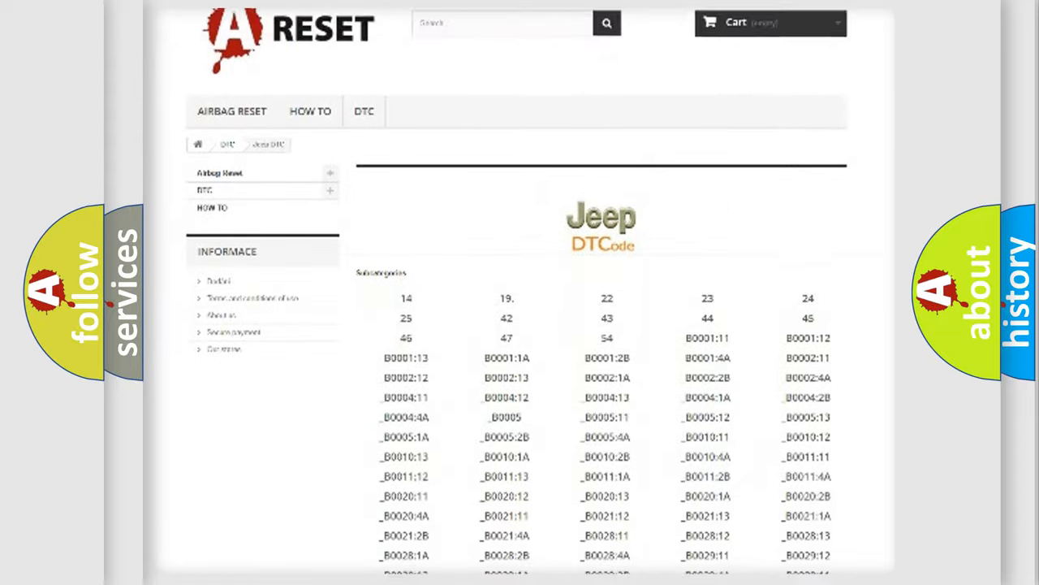
pyautogui.scroll(-3)
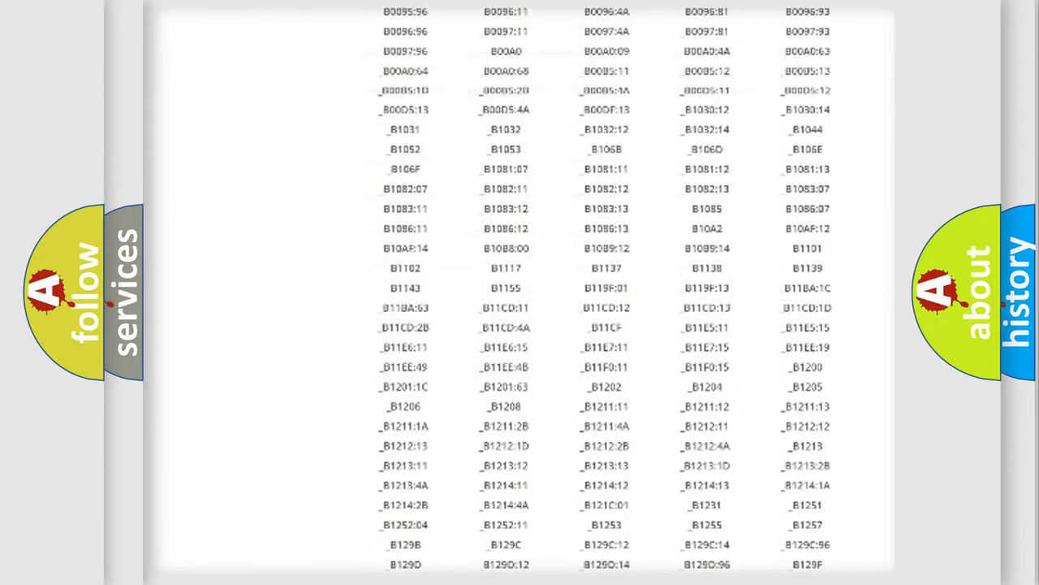
pyautogui.scroll(3)
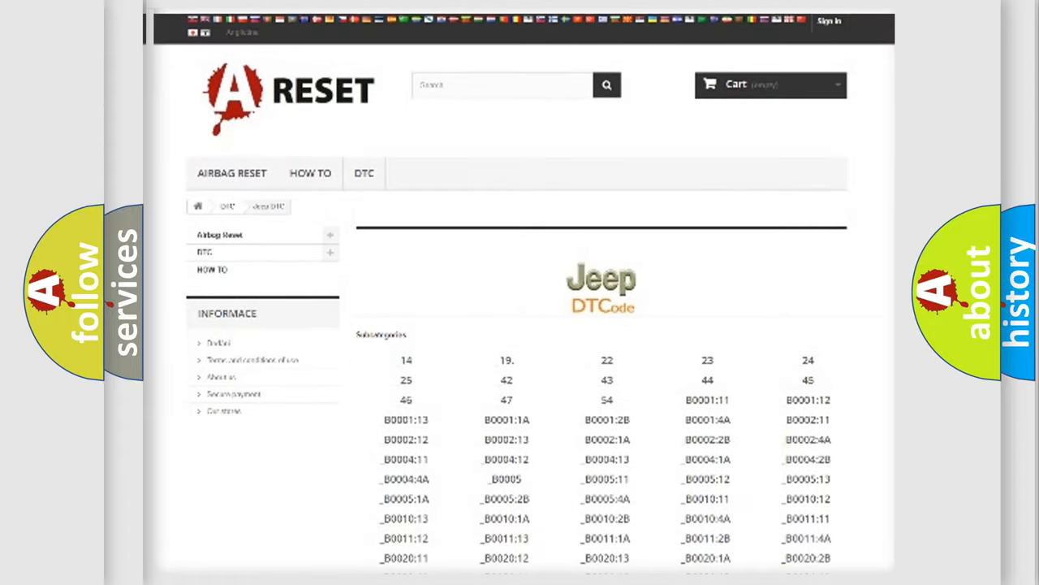